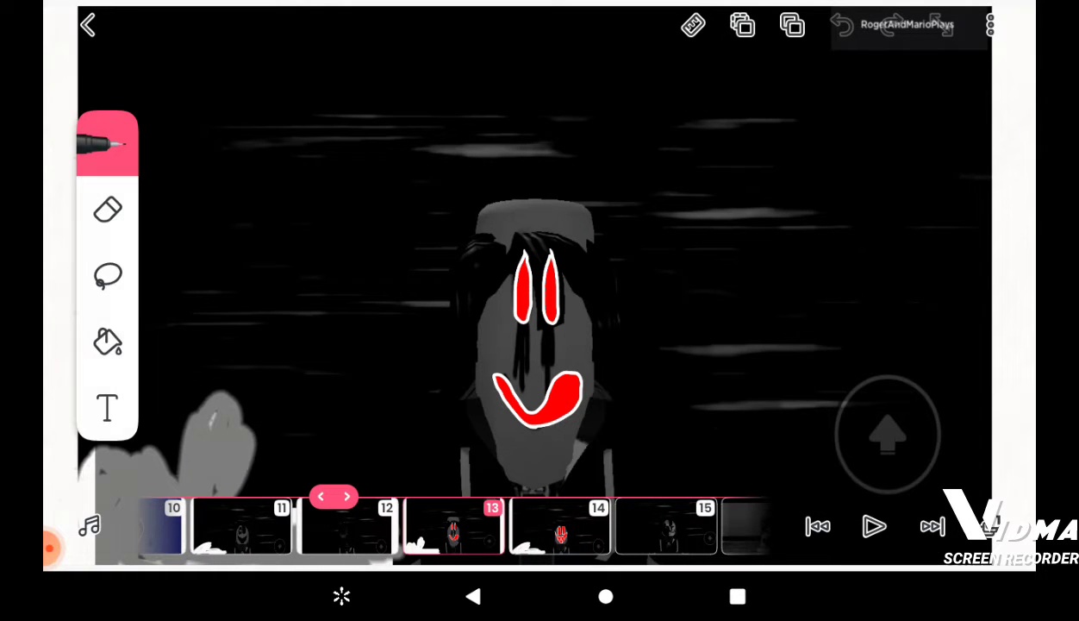
# Step: Step the timeline forward from frame 13 to frame 17, the grinning big-eyed character
pyautogui.click(358, 496)
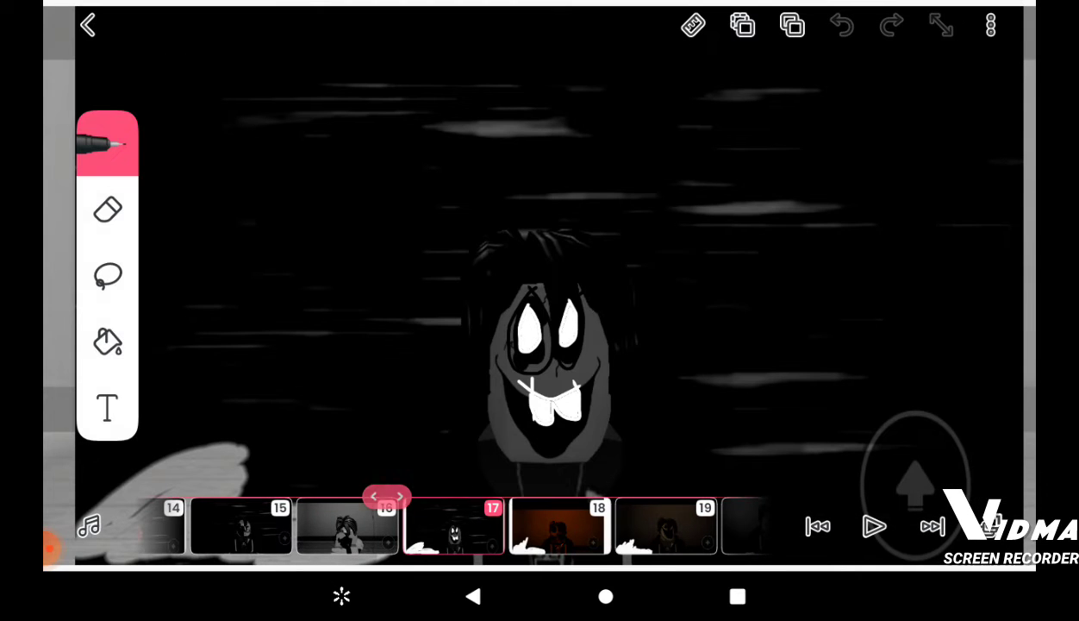
# Step: Move along the frame strip to frame 24, the character with a dark dripping face
pyautogui.click(455, 526)
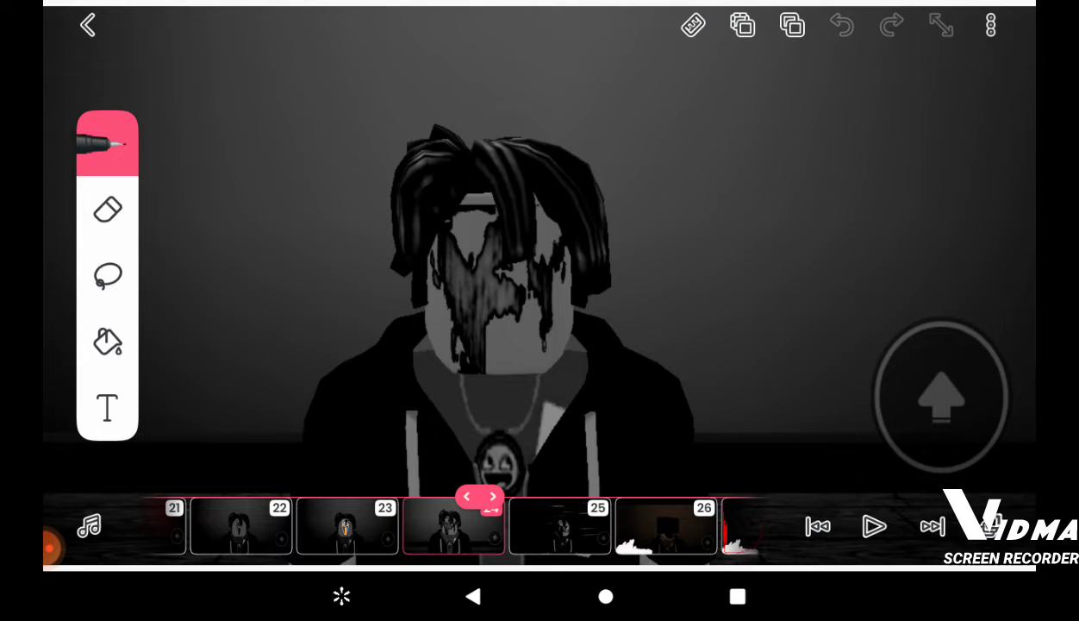
pyautogui.click(454, 526)
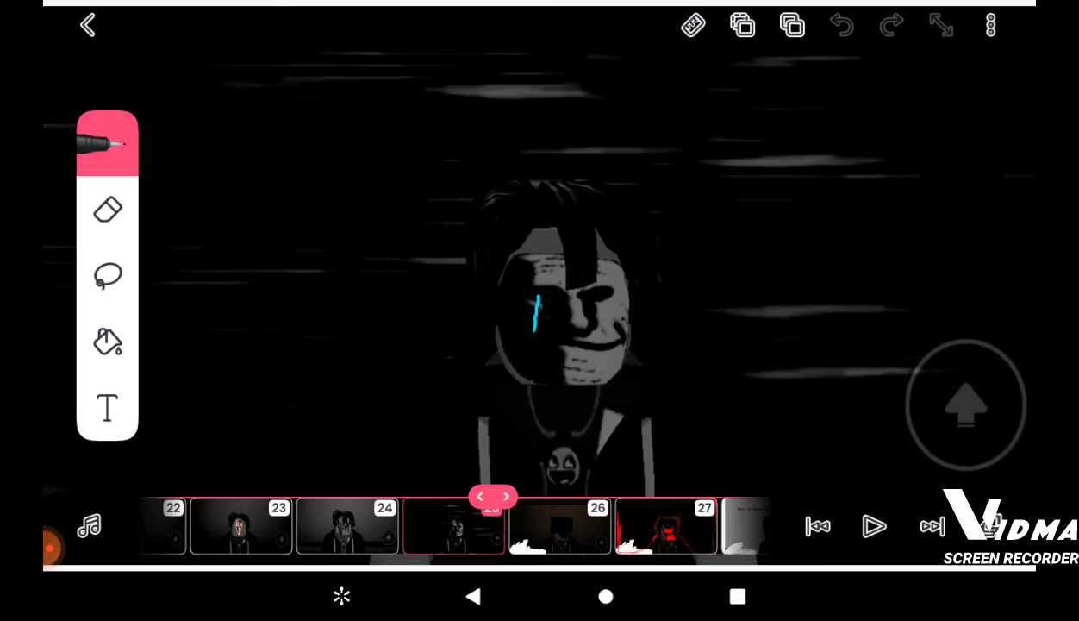
# Step: Continue through the timeline past frame 26, beyond the blue-streaked smiling face
pyautogui.click(455, 526)
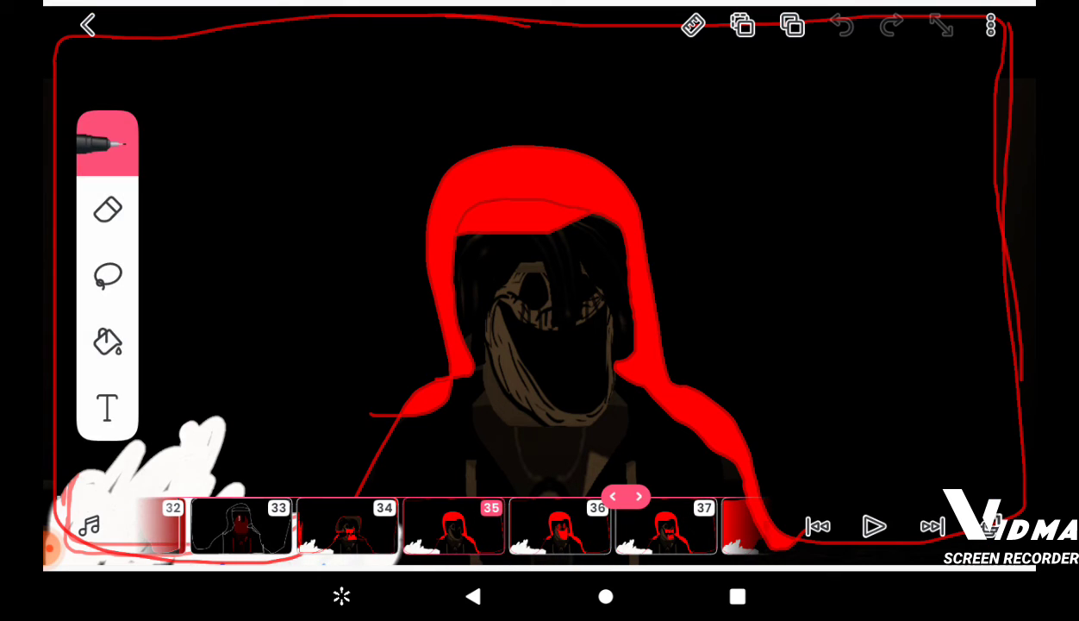
# Step: Scroll the timeline past frame 42 to the final 'End :P' frame
pyautogui.click(638, 497)
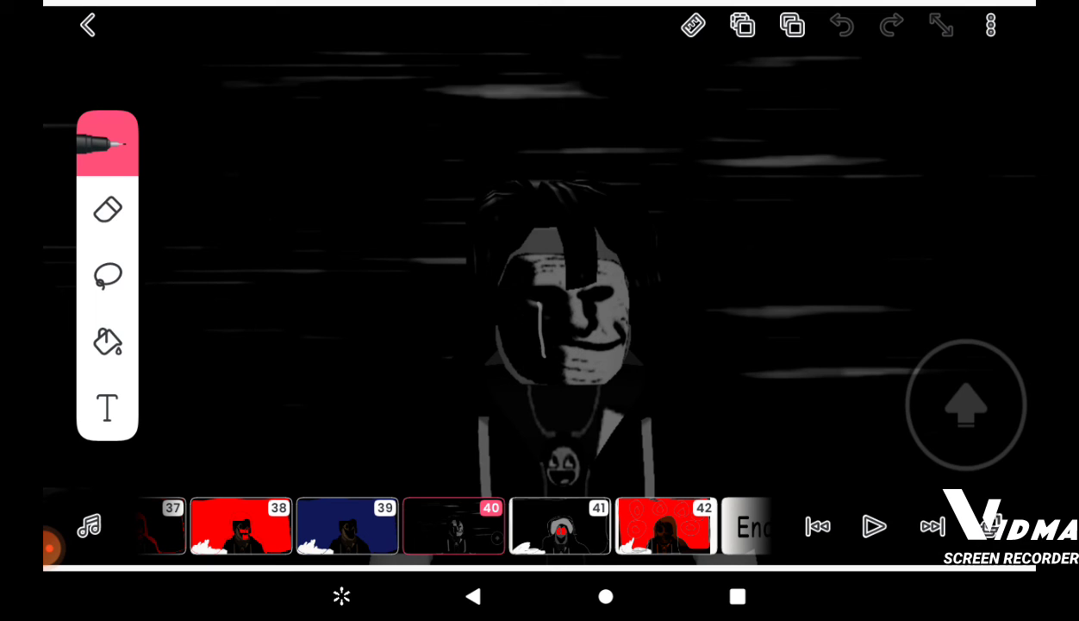
pyautogui.hscroll(-3)
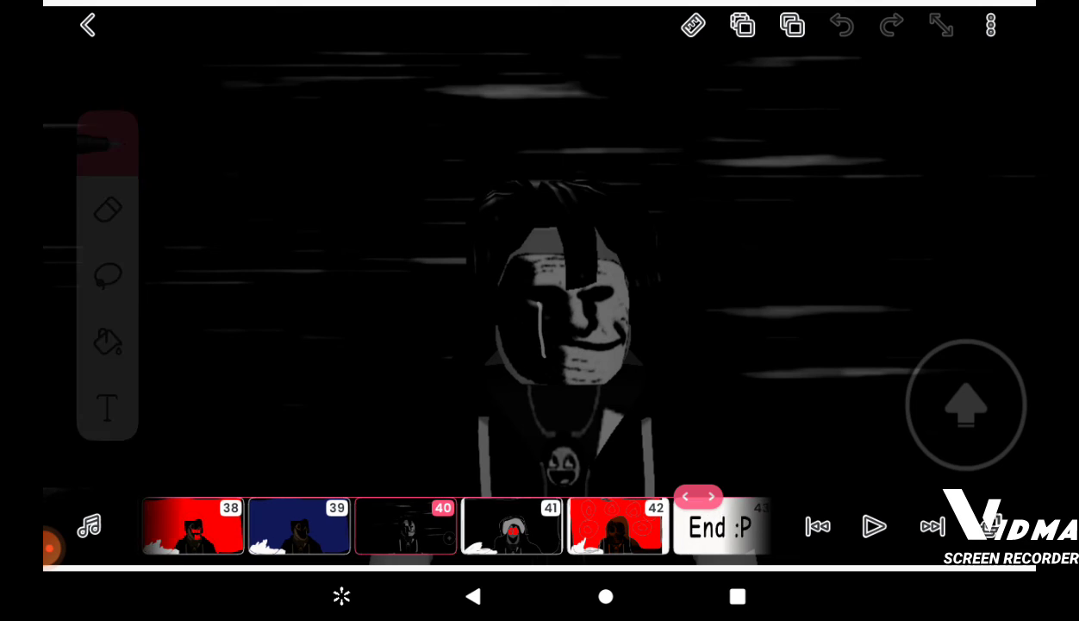